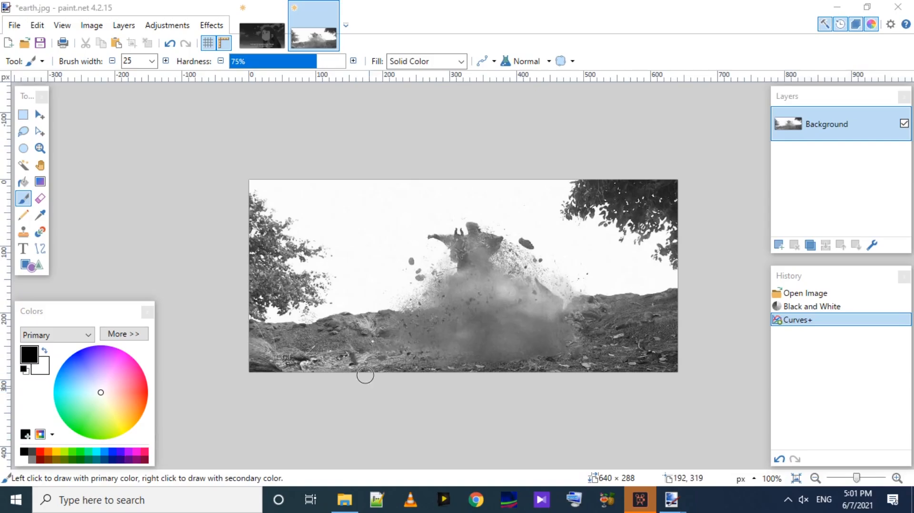
mouse_move(252, 120)
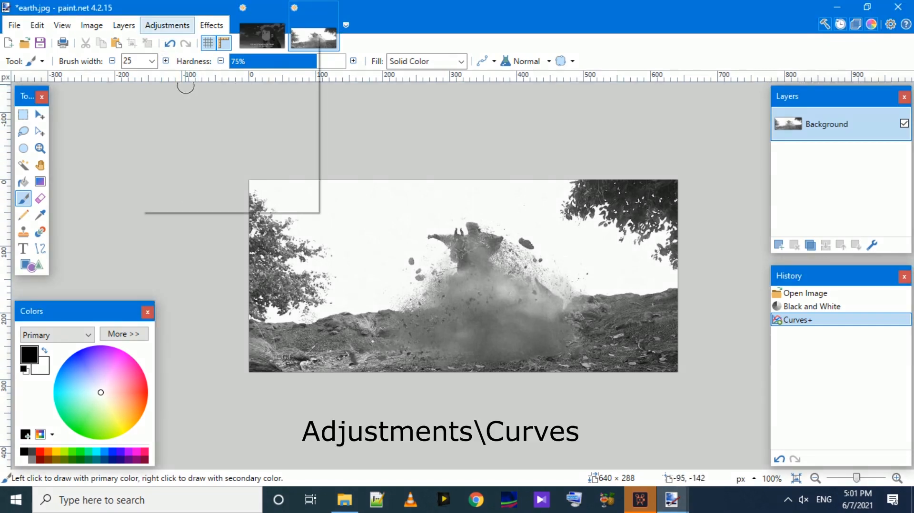
Step: Dismiss the Curves dialog on the earth photo and switch to the anime screenshot
click(166, 25)
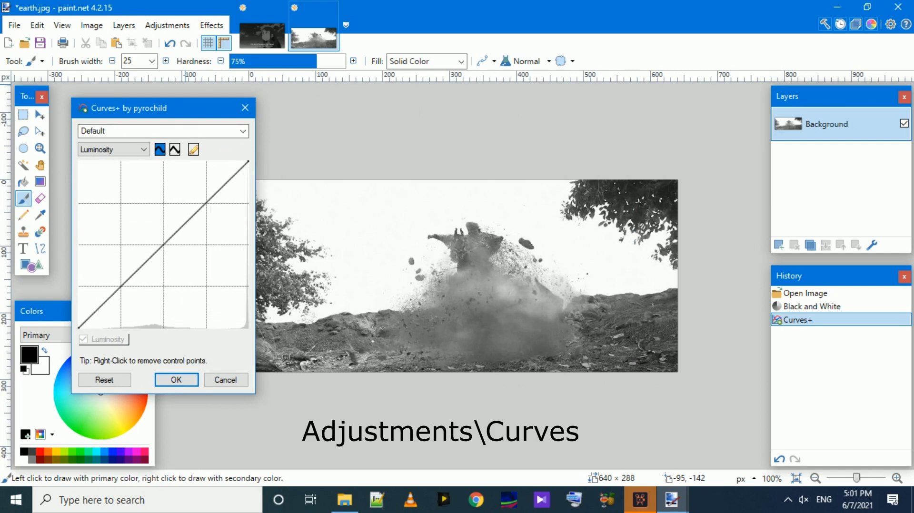
click(175, 379)
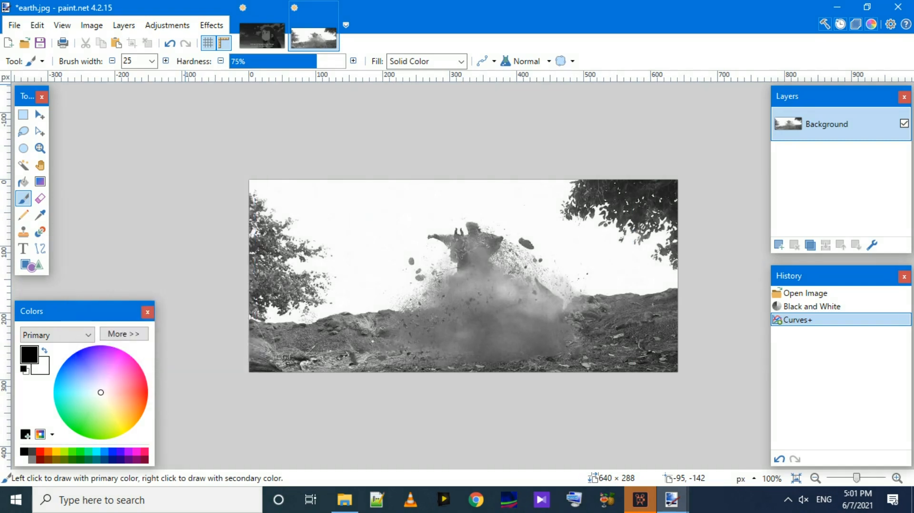
click(262, 37)
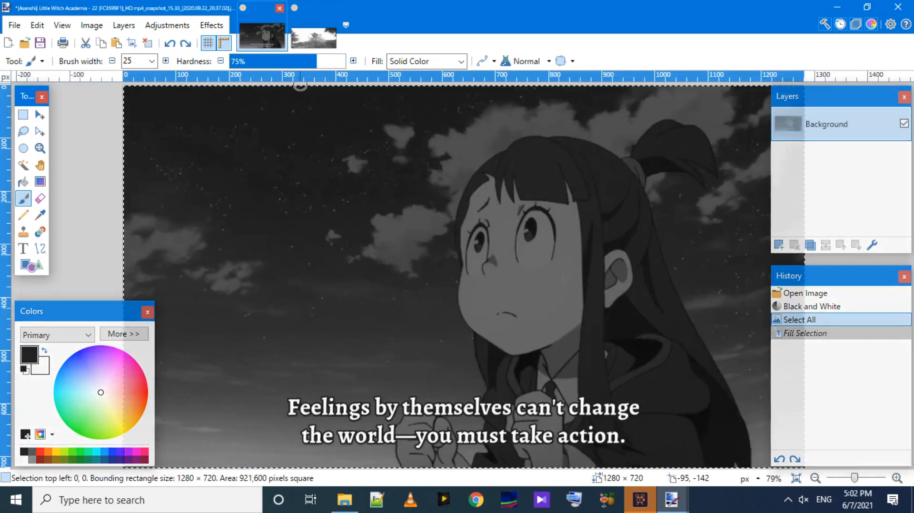
click(211, 24)
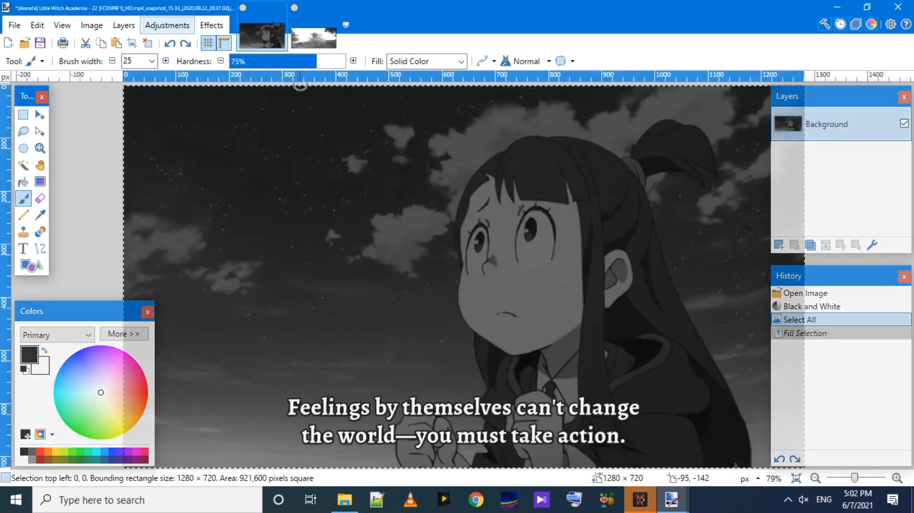
Step: Apply a Curves+ luminosity curve bowed upward to brighten the screenshot's midtones
click(166, 25)
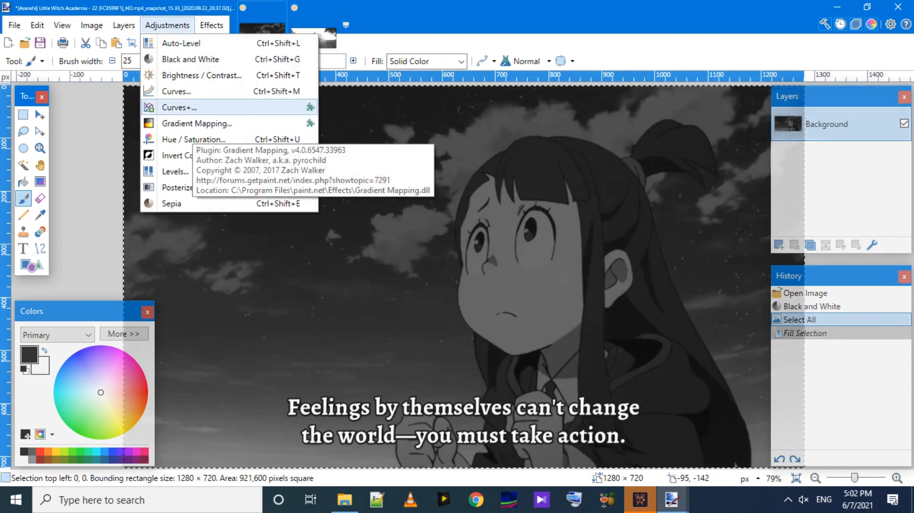
click(178, 108)
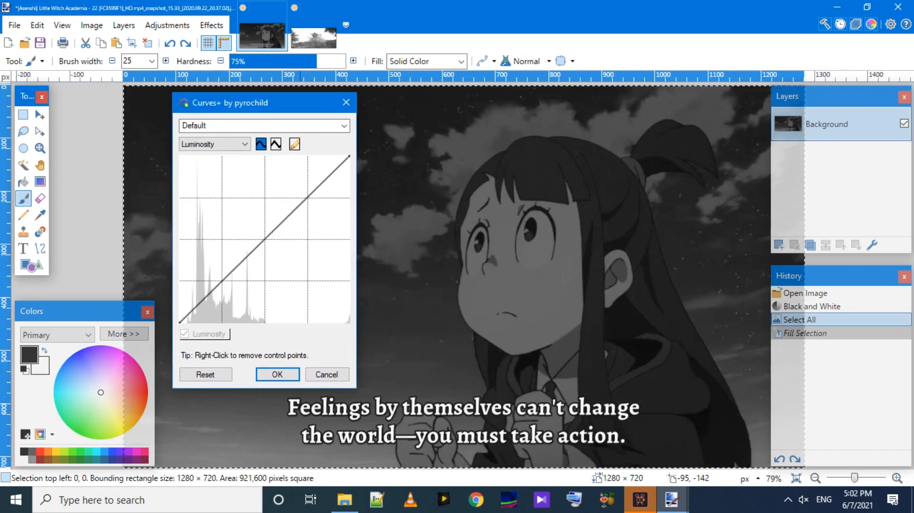
mouse_move(263, 228)
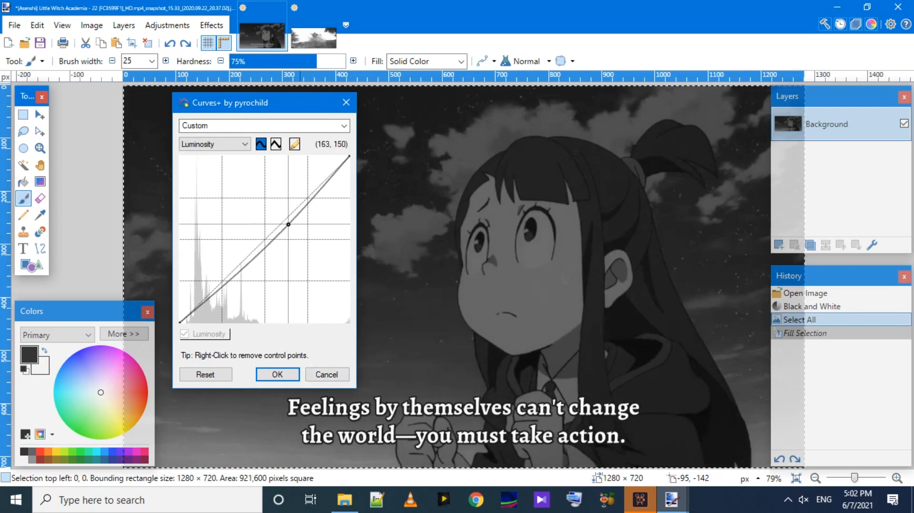
drag(288, 224, 261, 206)
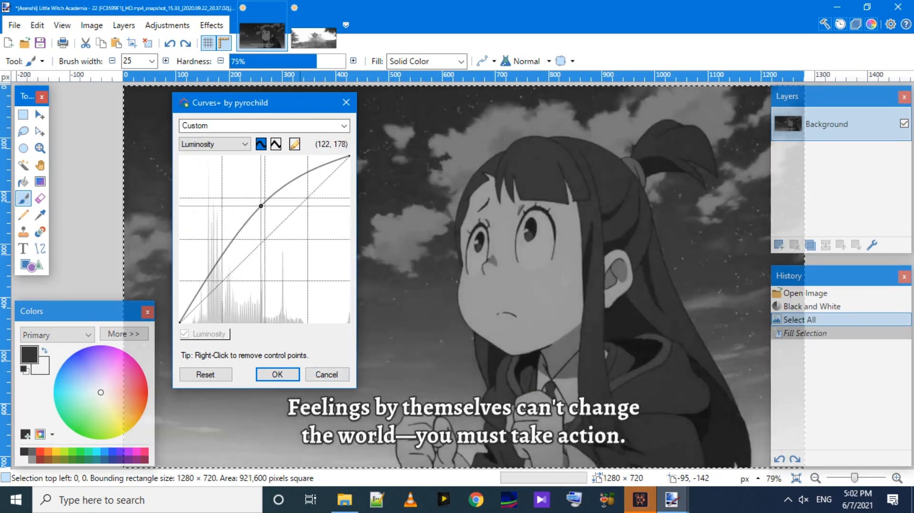
drag(261, 206, 259, 188)
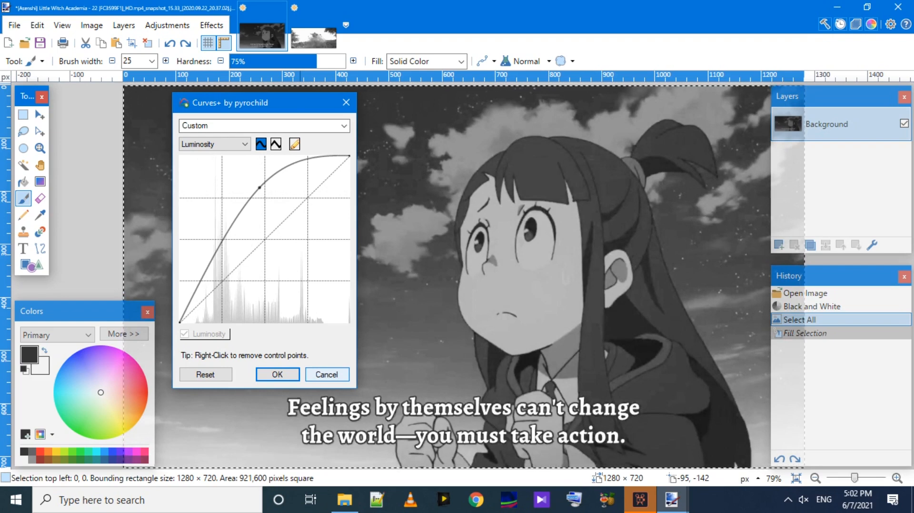
click(277, 374)
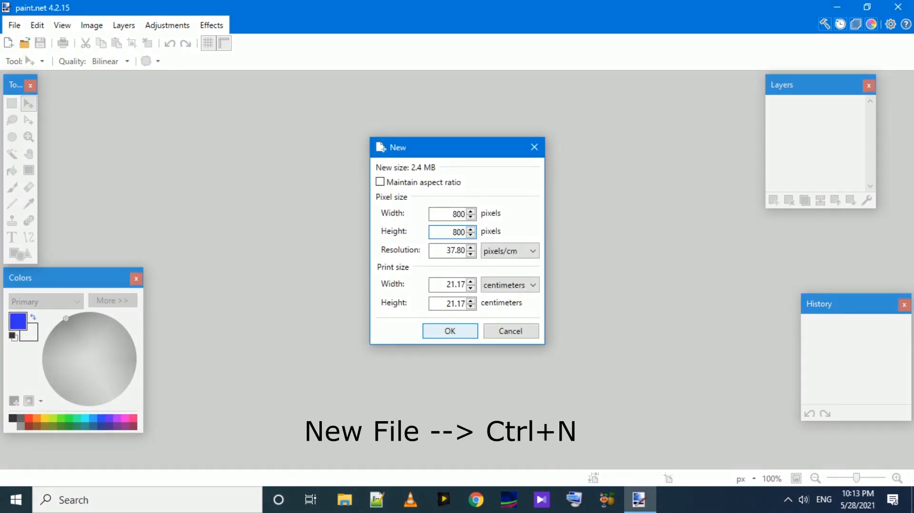
Step: Create a new 800×800 image at resolution 72
click(448, 250)
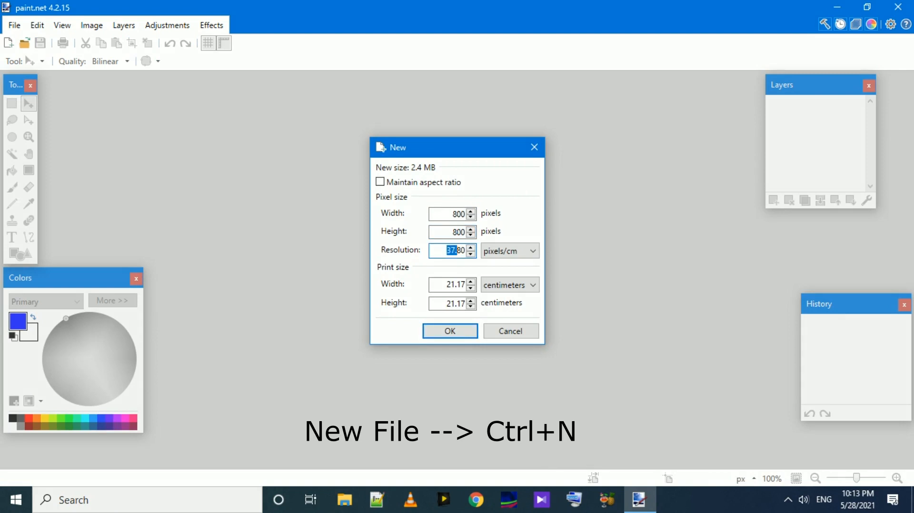
text(72)
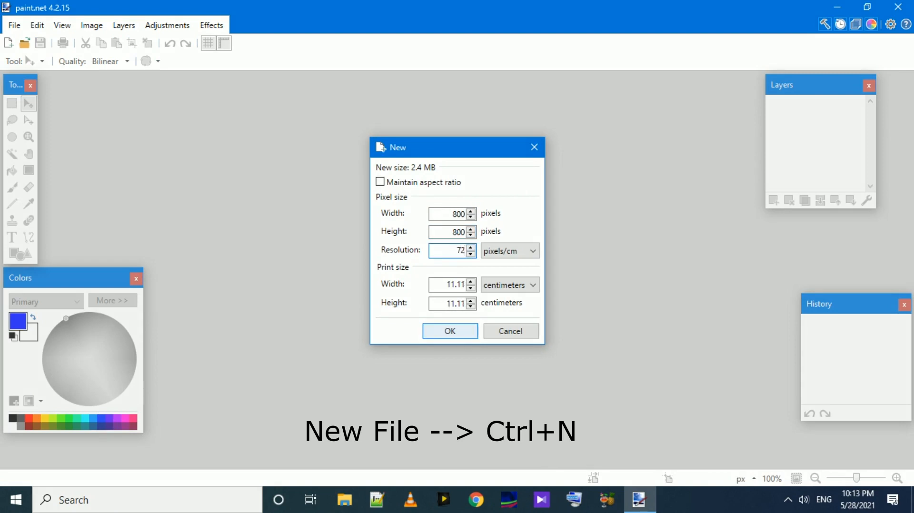
click(449, 330)
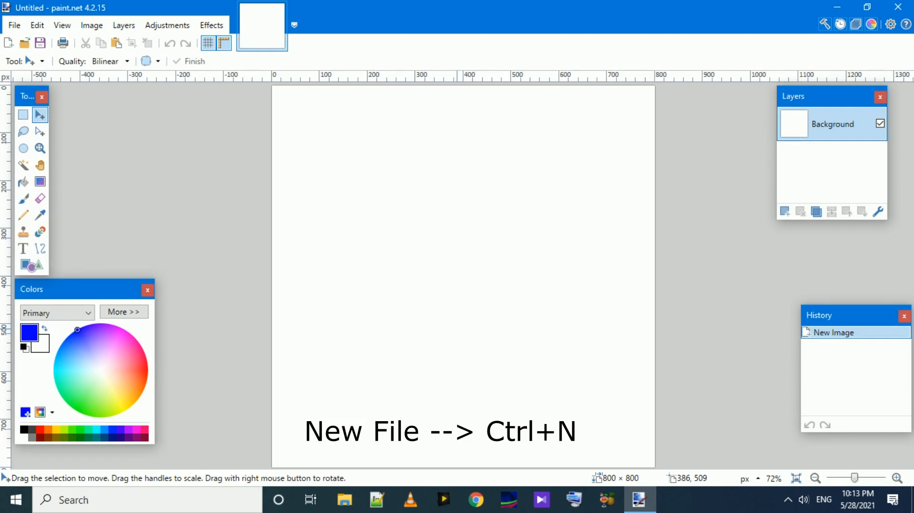
key(ctrl+n)
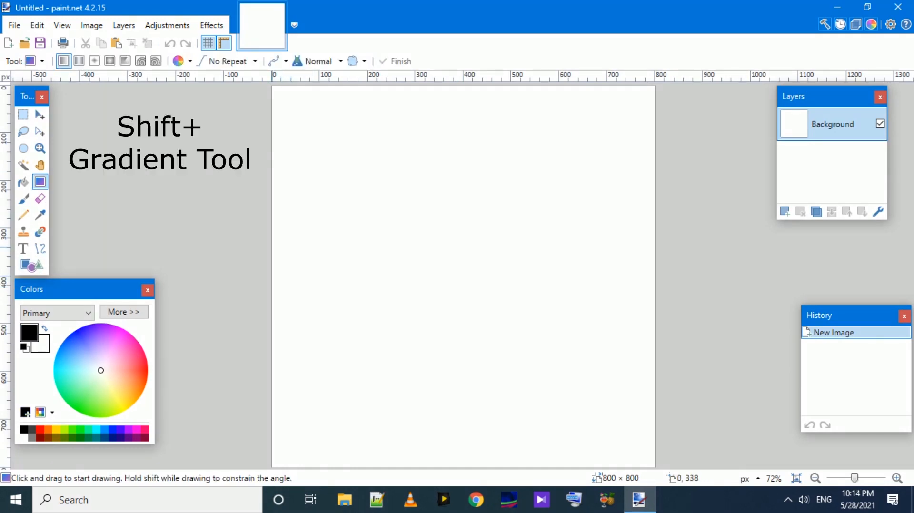
Step: Fill the canvas with a horizontal black-to-white gradient from left edge to right edge
drag(272, 246, 305, 247)
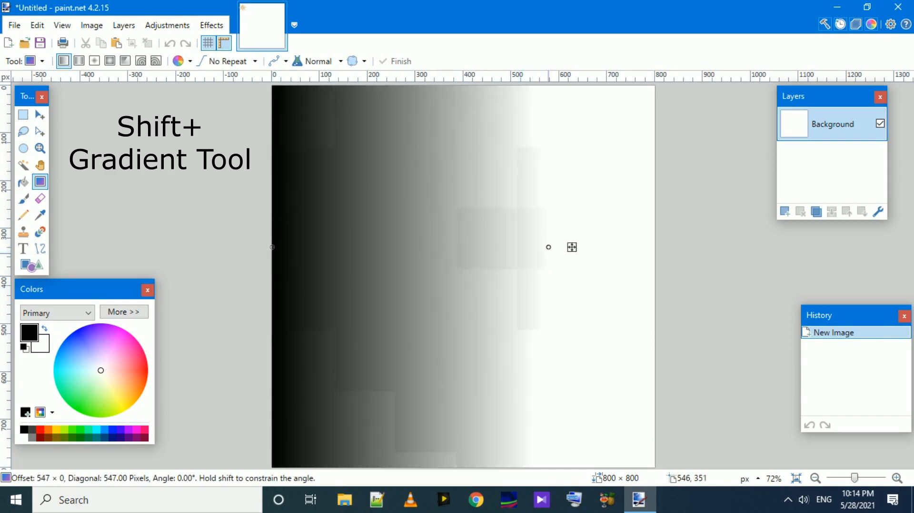
drag(548, 247, 651, 247)
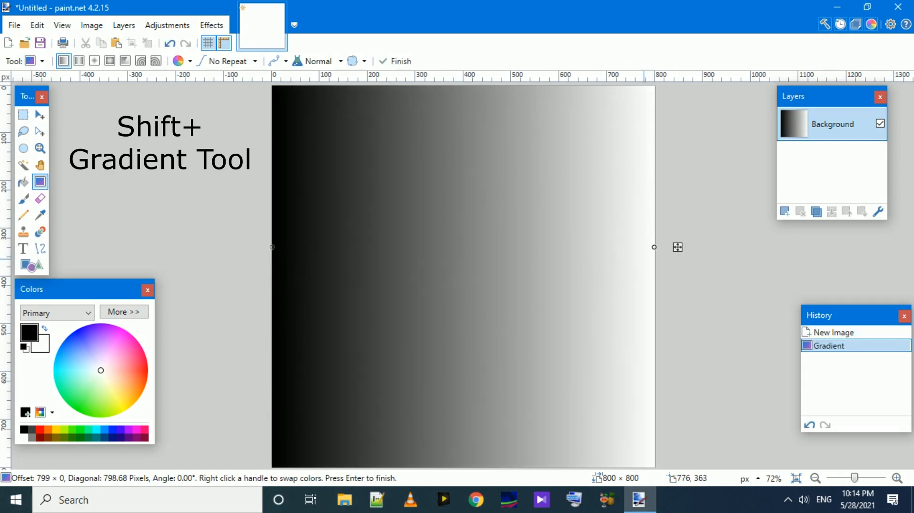
click(399, 61)
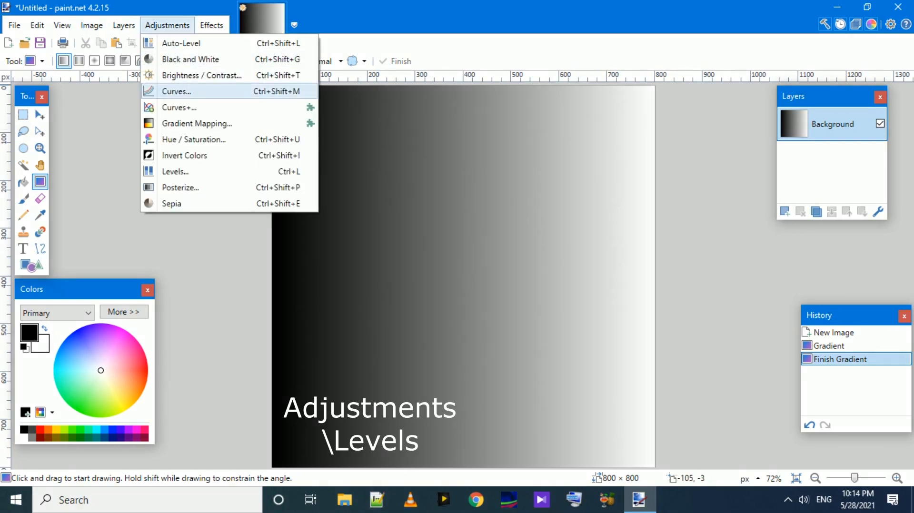
Step: Bring up Levels on the gradient and move the dialog to uncover the canvas
click(175, 171)
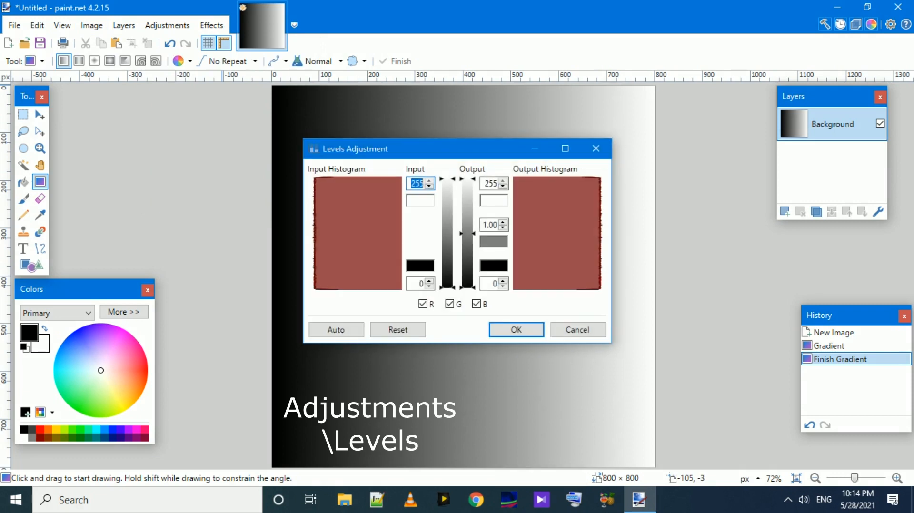
drag(373, 148, 198, 162)
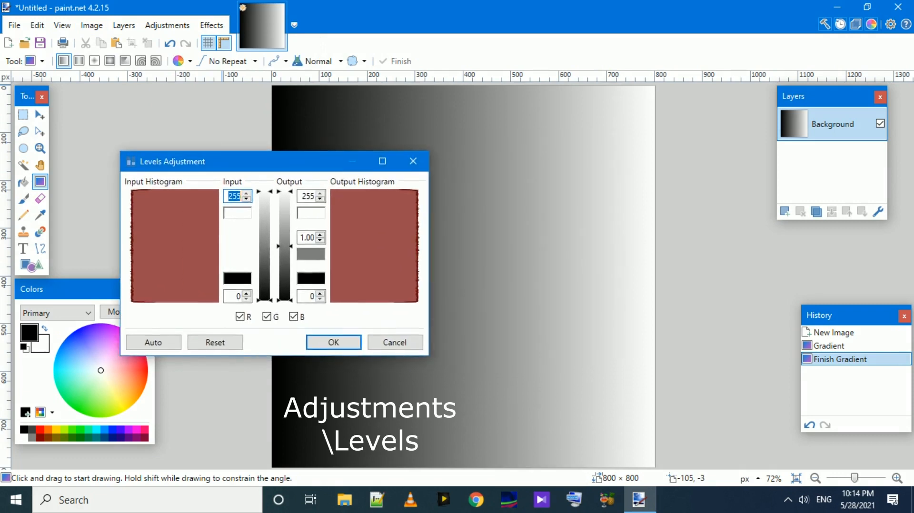
drag(172, 162, 48, 105)
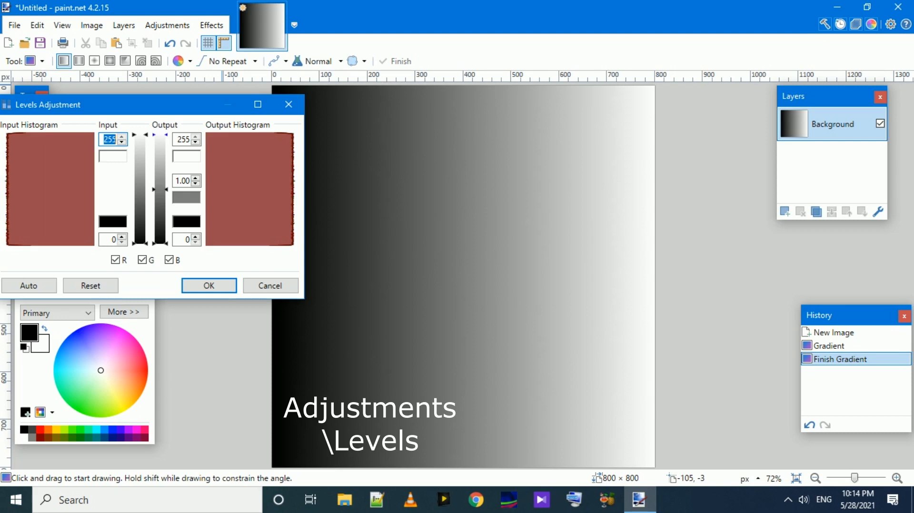
Step: Lift the darkest output tone slightly above black, then close the Levels dialog
drag(158, 135, 158, 159)
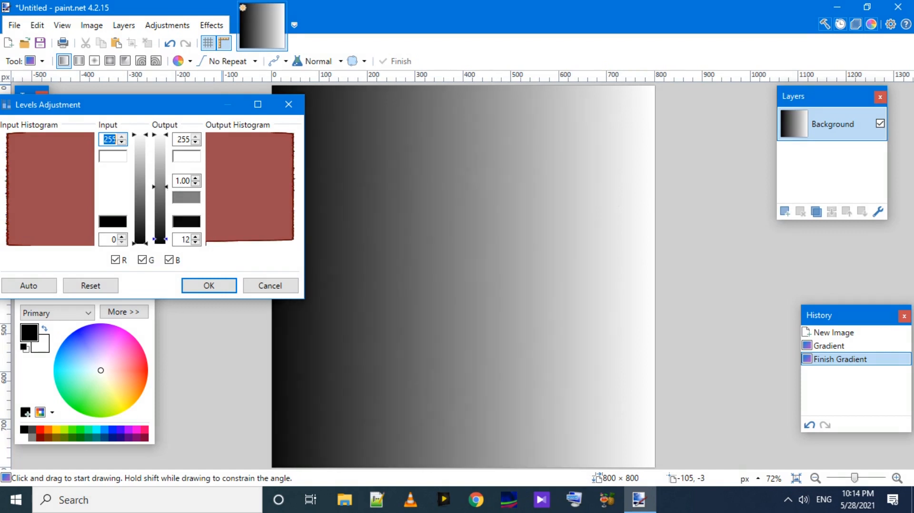
drag(159, 239, 159, 219)
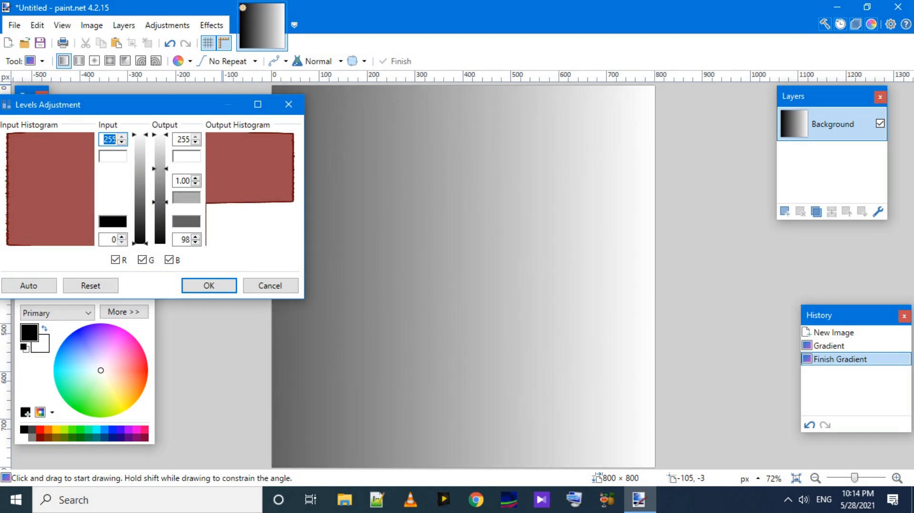
mouse_move(250, 166)
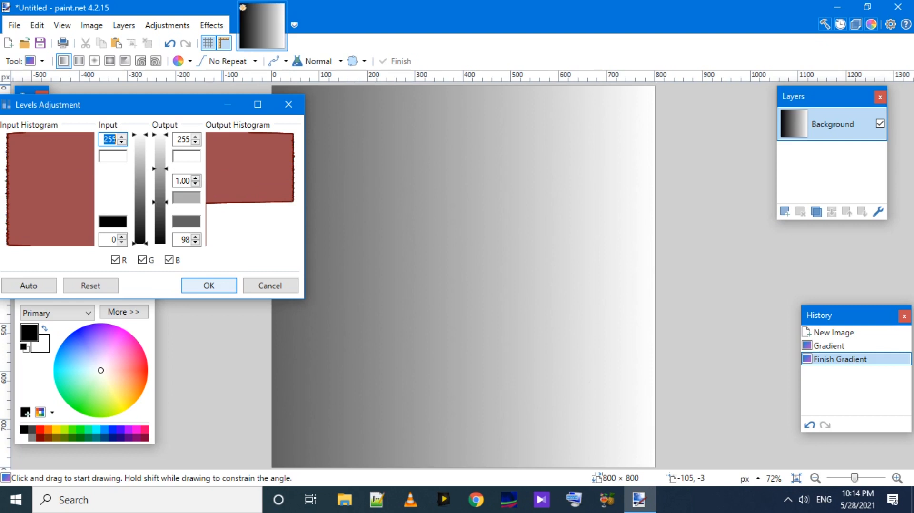
click(208, 286)
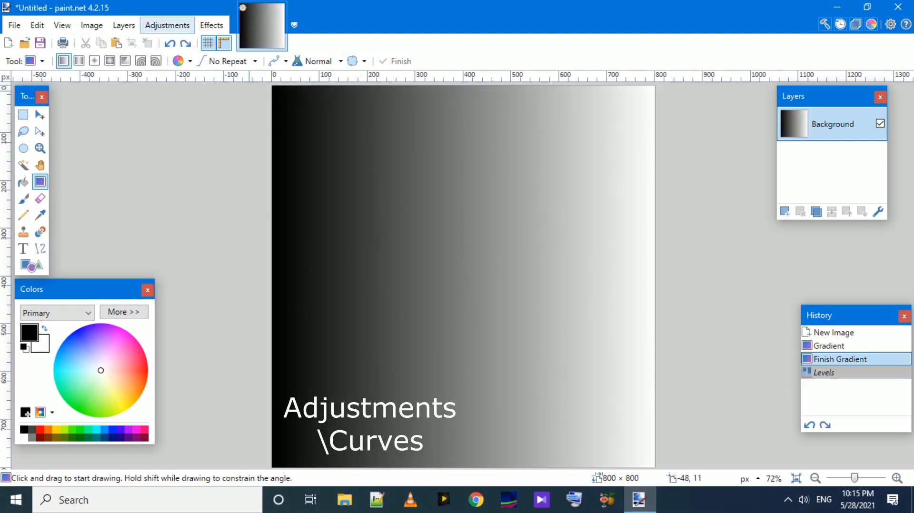
Step: Reshape the Curves line into a banding wave on the gradient, then reset and discard it
click(166, 25)
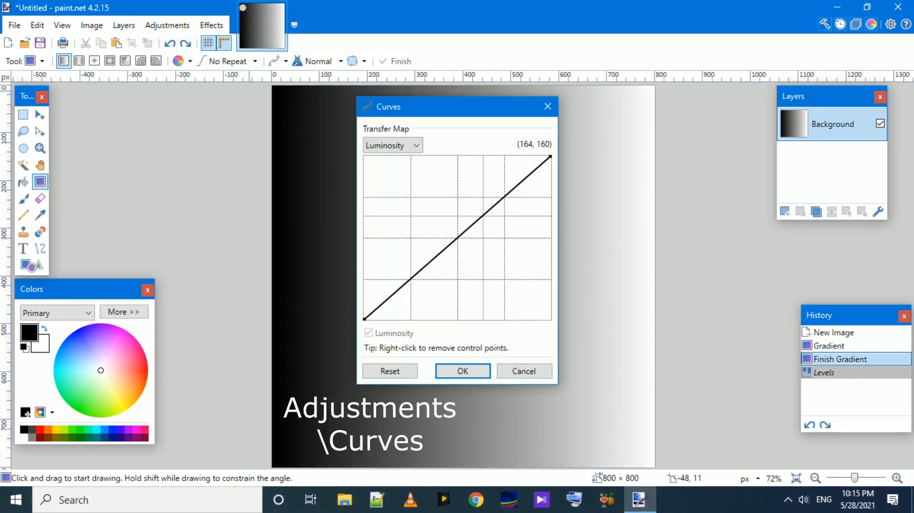
drag(458, 106, 157, 107)
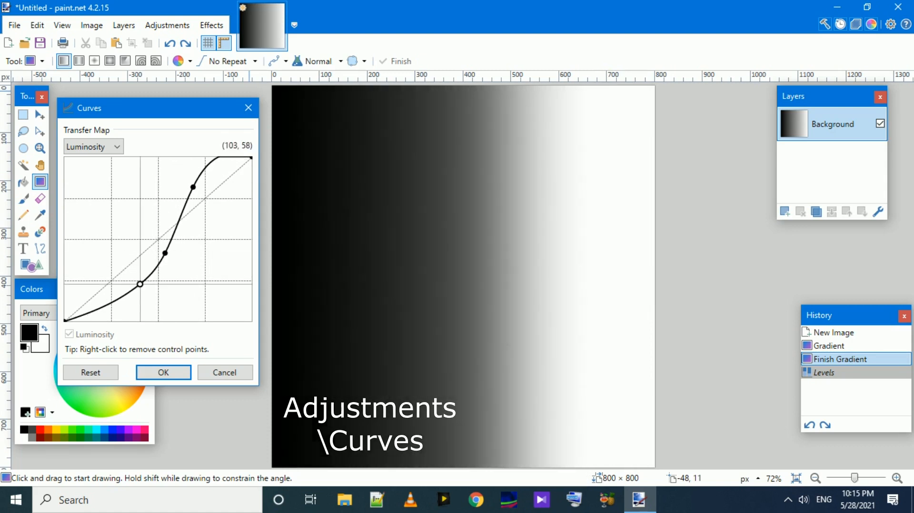
drag(140, 284, 165, 264)
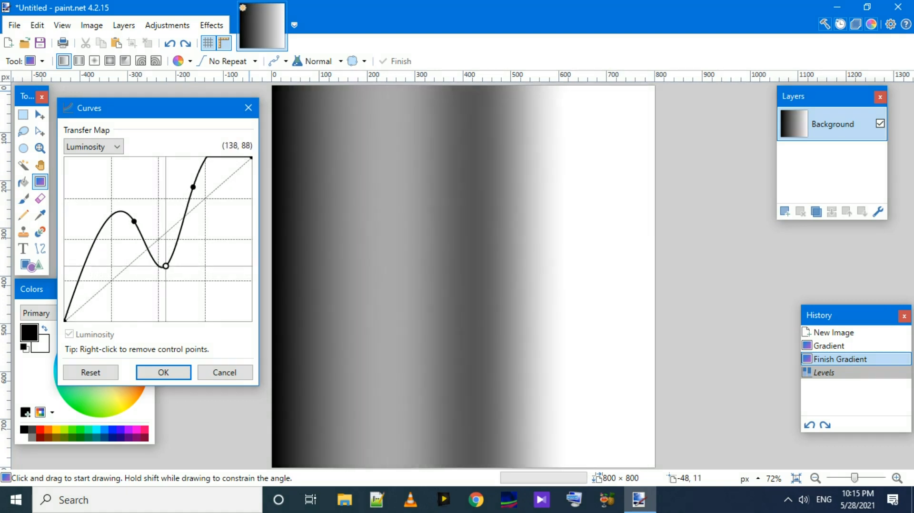
drag(164, 264, 166, 293)
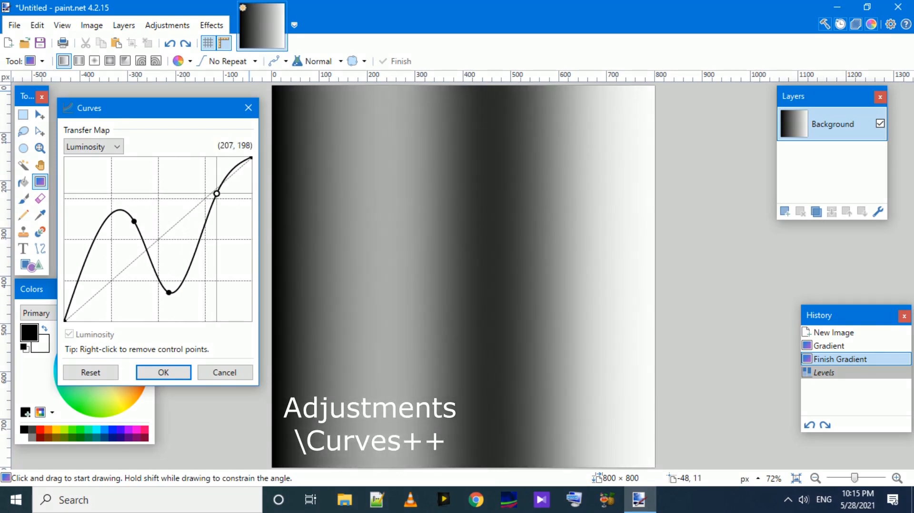
click(91, 372)
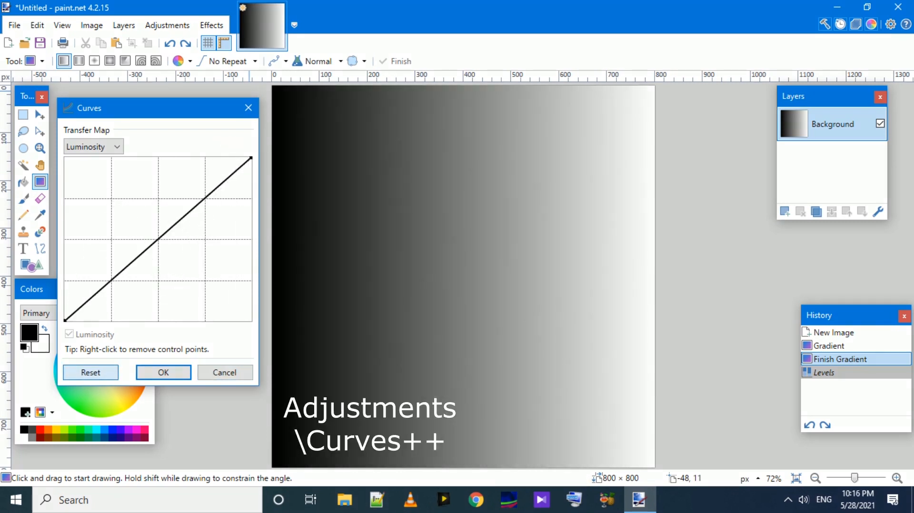
click(166, 25)
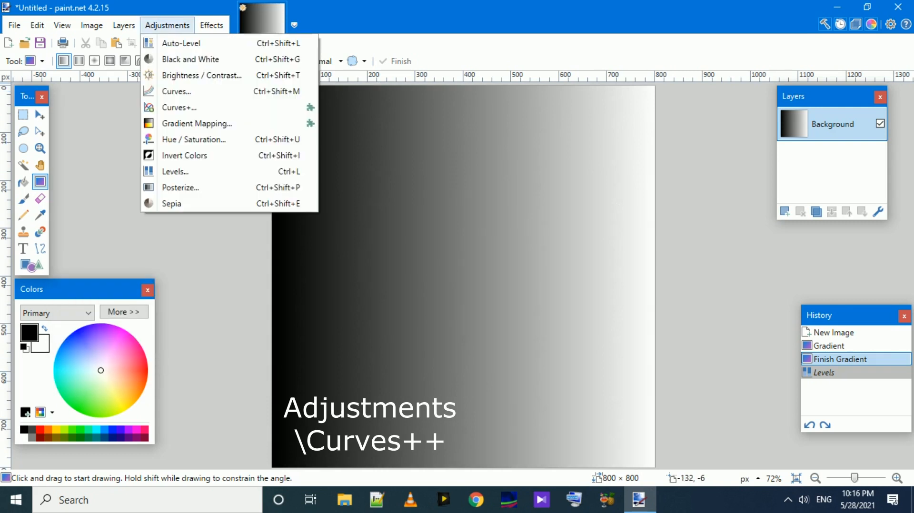
Step: In Curves+, shape a zigzag straight-line curve producing alternating grey bands on the gradient
click(179, 107)
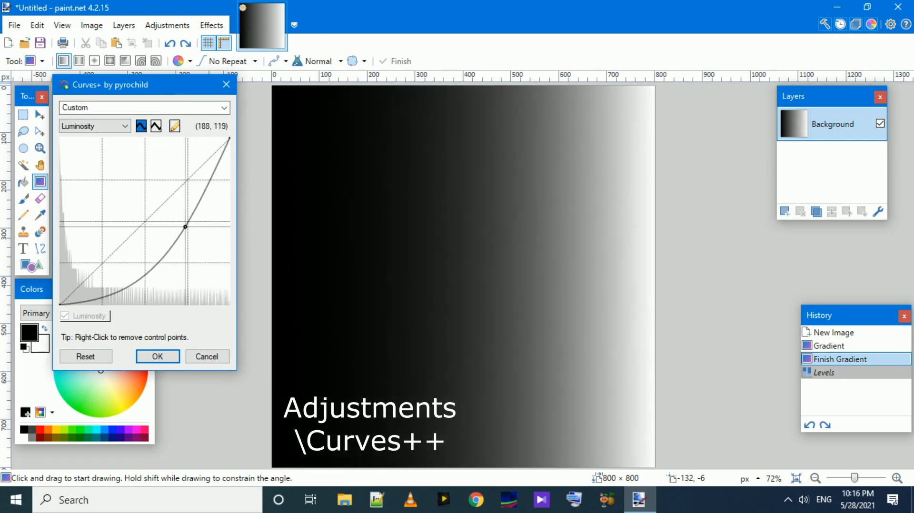
drag(184, 228, 165, 226)
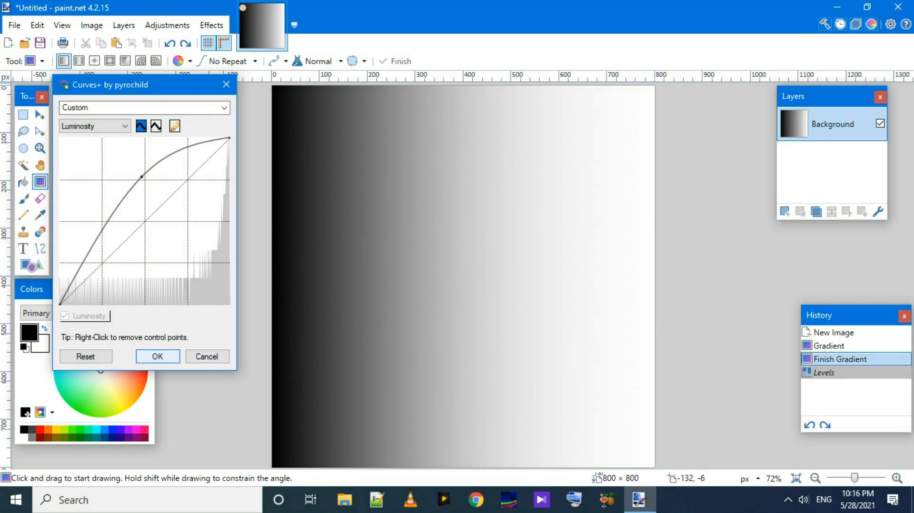
drag(141, 176, 167, 196)
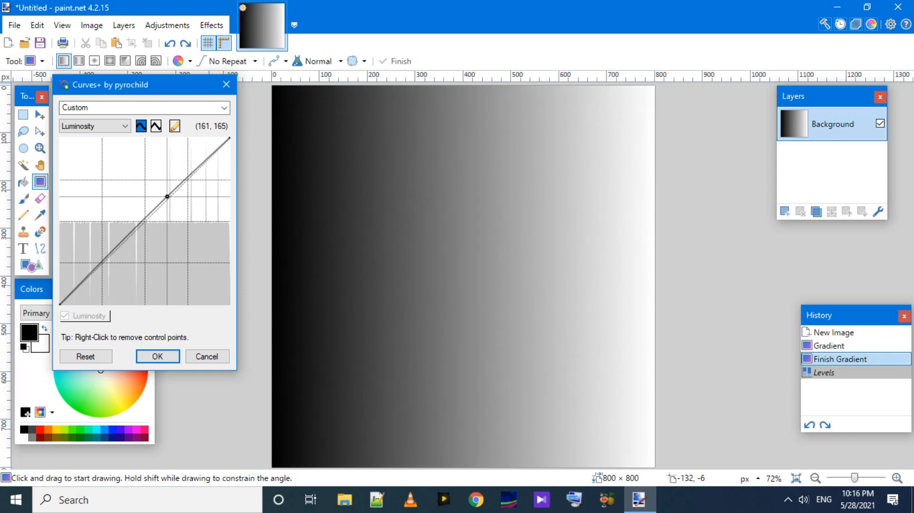
click(154, 126)
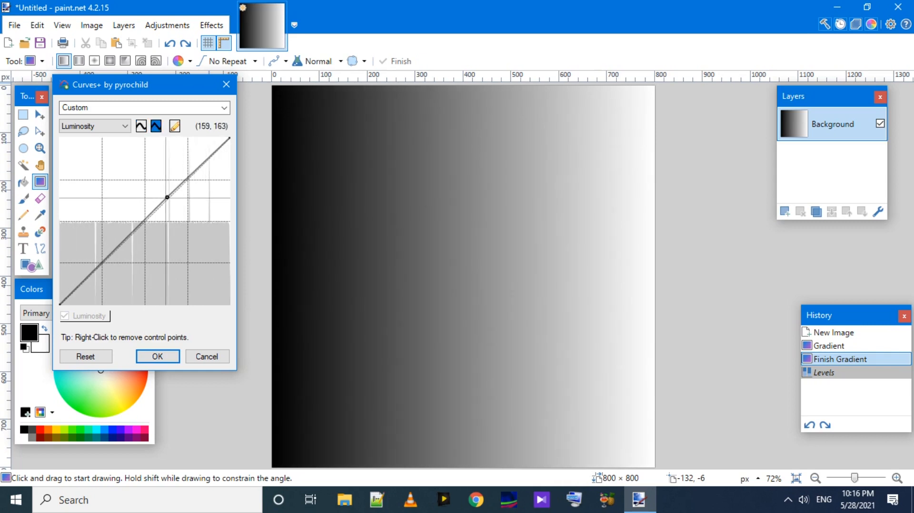
drag(167, 196, 163, 177)
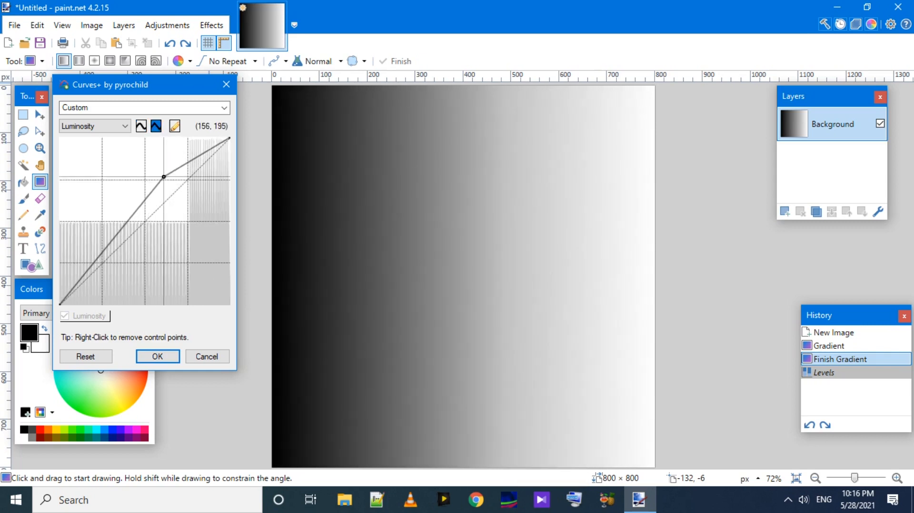
drag(164, 177, 160, 171)
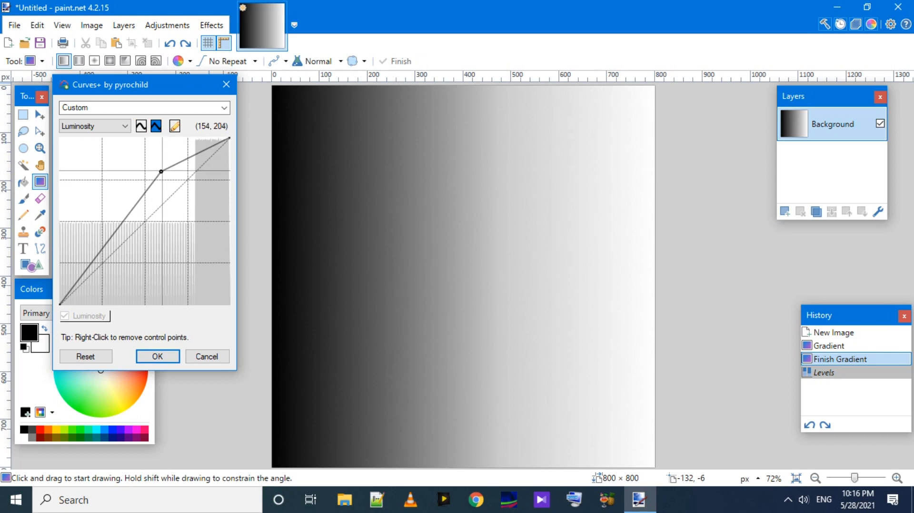
drag(161, 172, 149, 164)
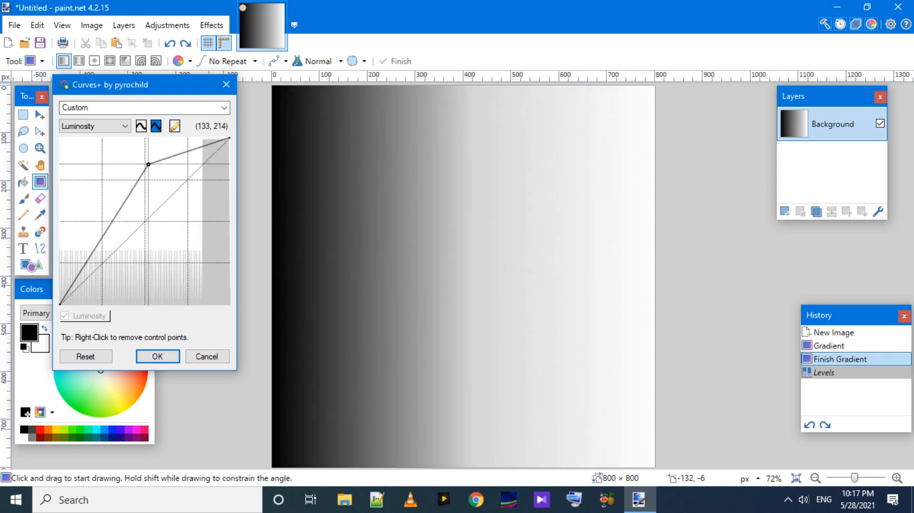
drag(149, 165, 111, 149)
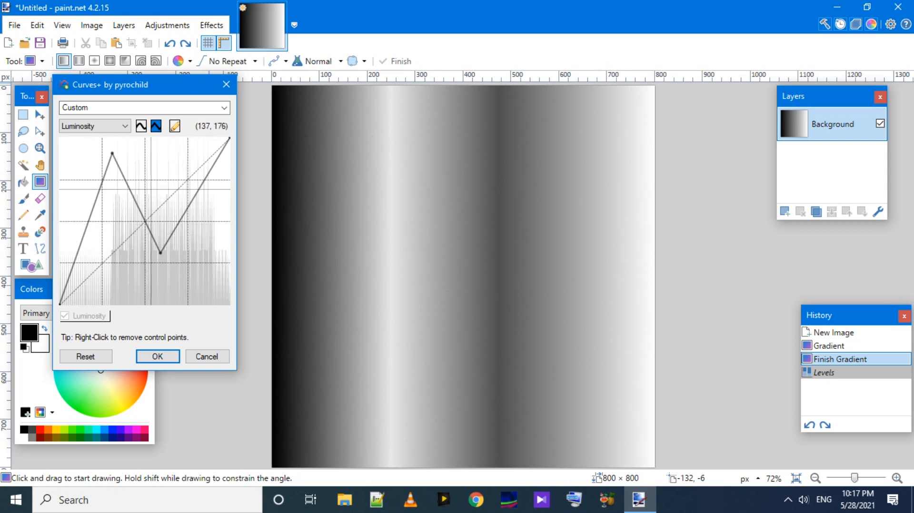
Step: Sketch an irregular freehand tone curve and apply it, turning the gradient into uneven vertical bands
click(84, 356)
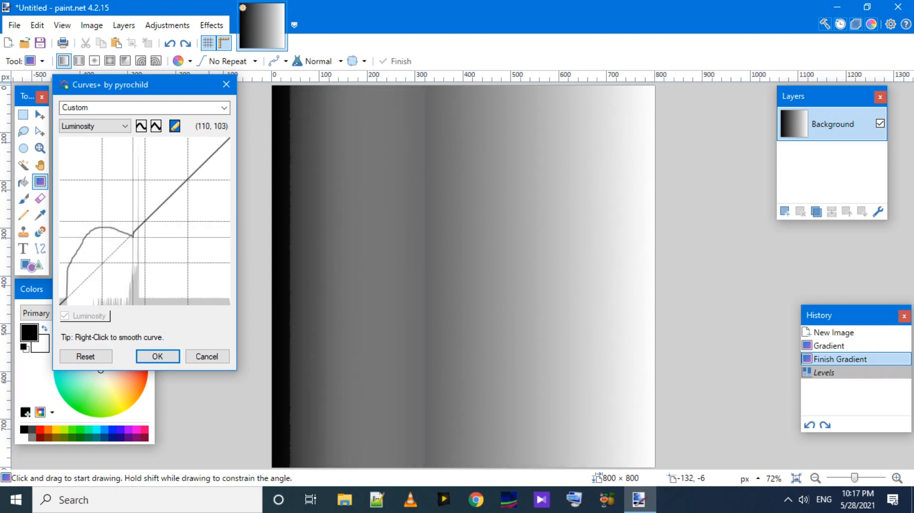
drag(148, 233, 172, 204)
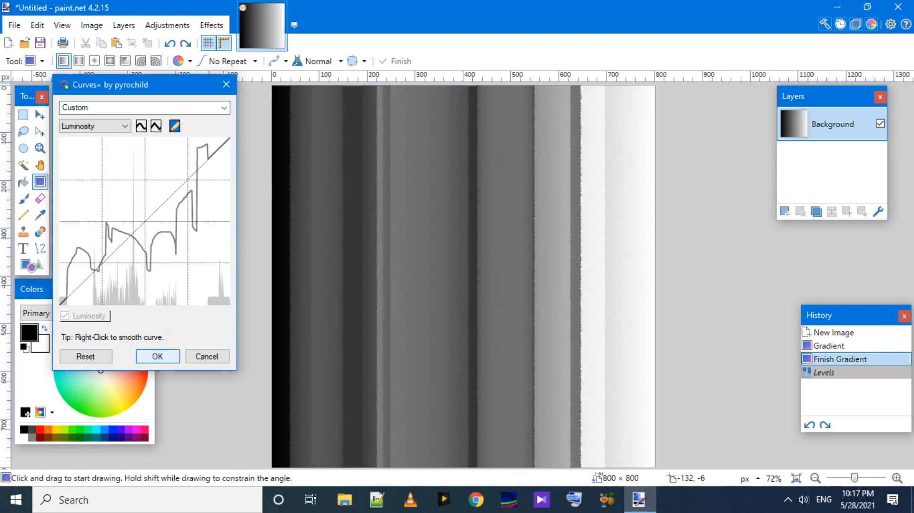
click(157, 356)
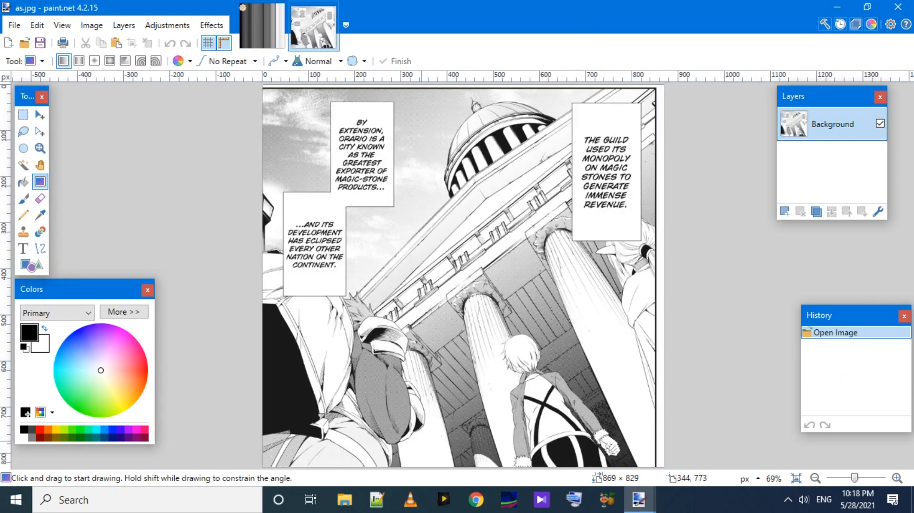
mouse_move(167, 24)
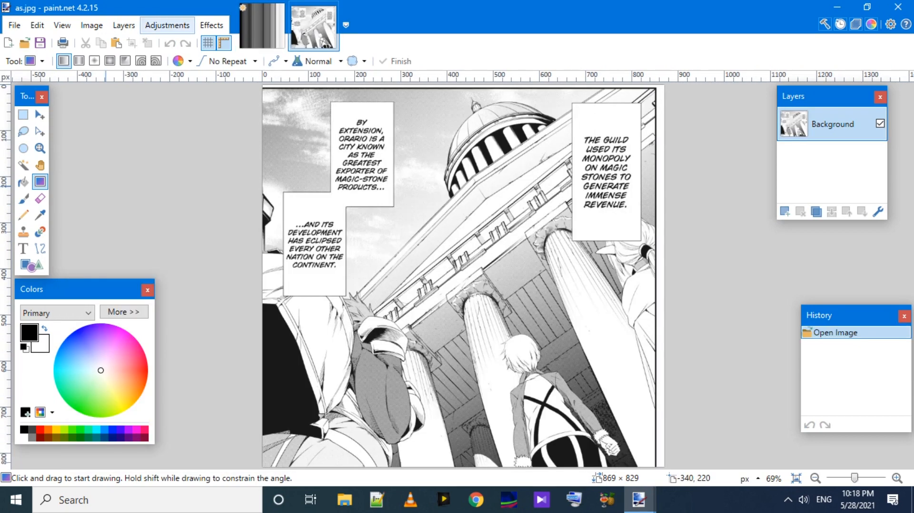
Step: Bring up the Levels adjustment with histograms for the manga page as.jpg
click(168, 25)
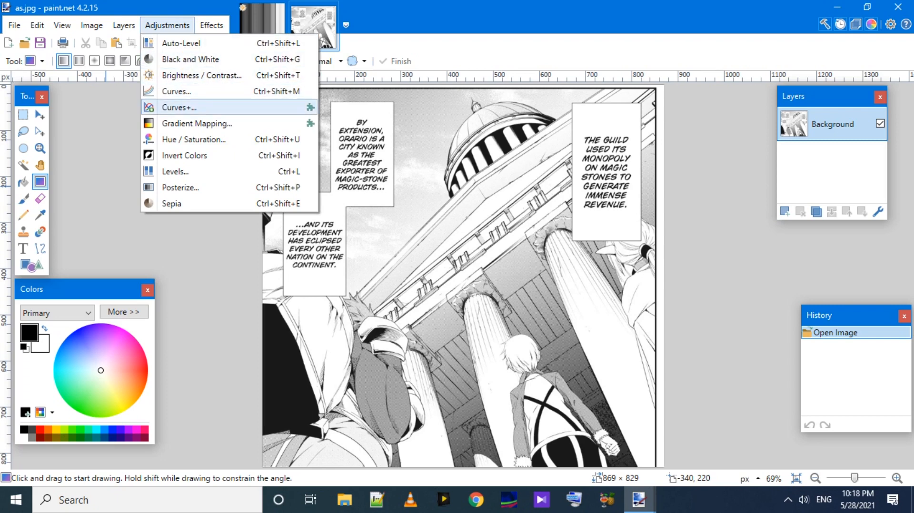
click(175, 172)
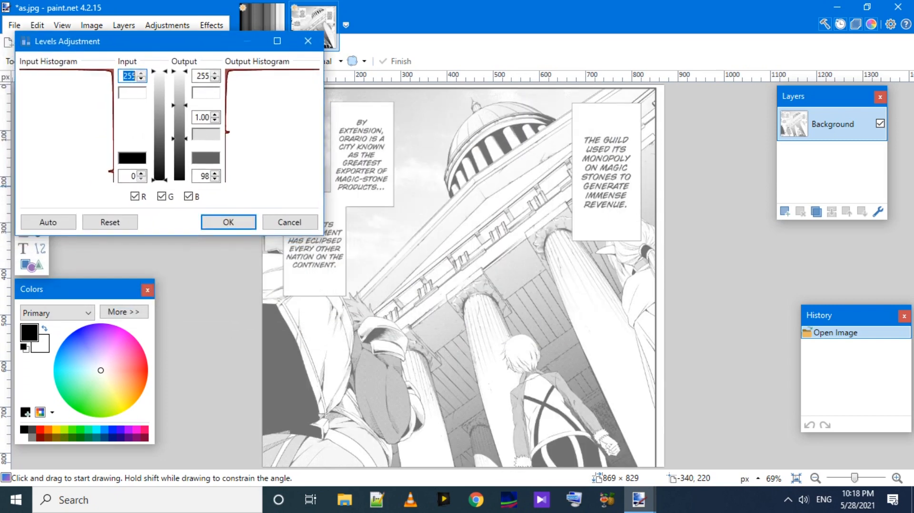